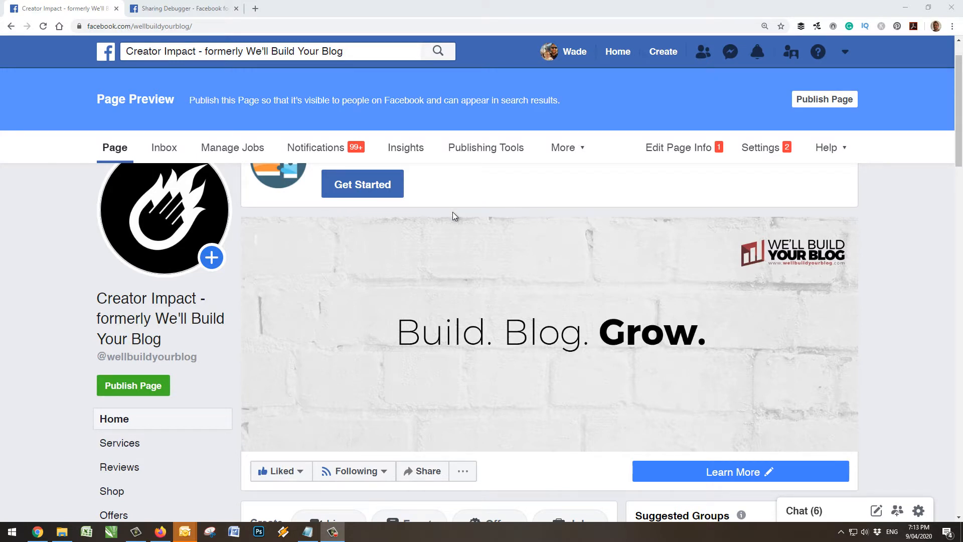
# Write 'Elements websites need to succeed!' and paste the webdesignmaryborough.com.au article URL so its preview loads
pyautogui.scroll(-3)
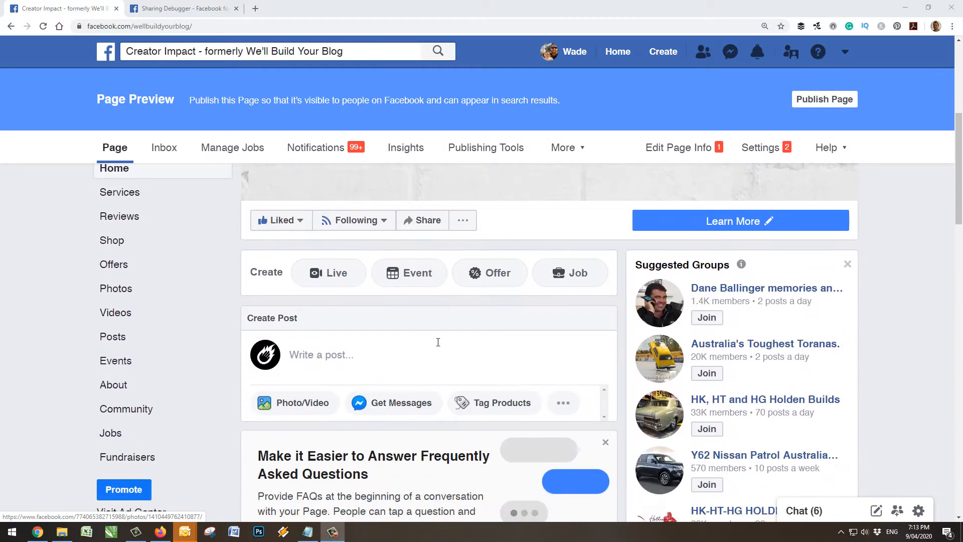
pyautogui.click(321, 355)
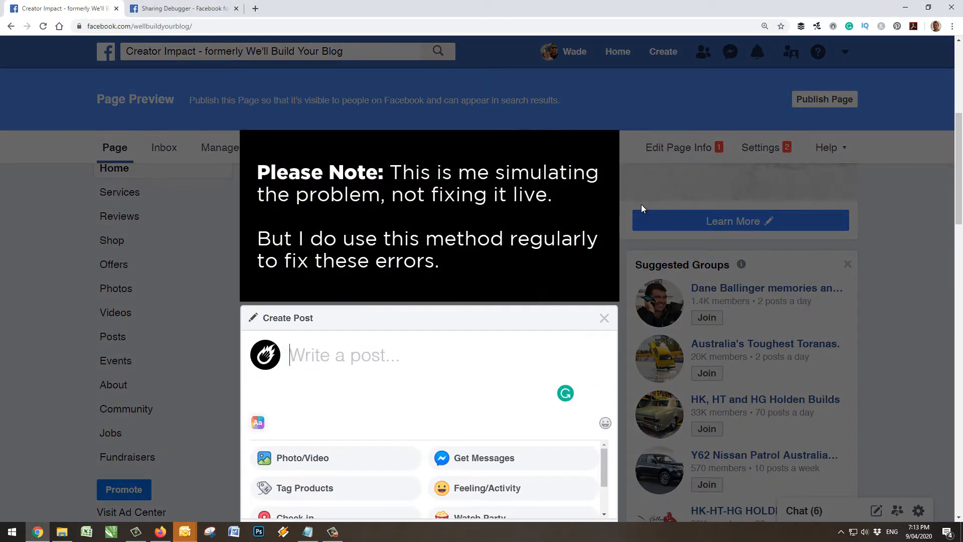
pyautogui.write('Elements websites n')
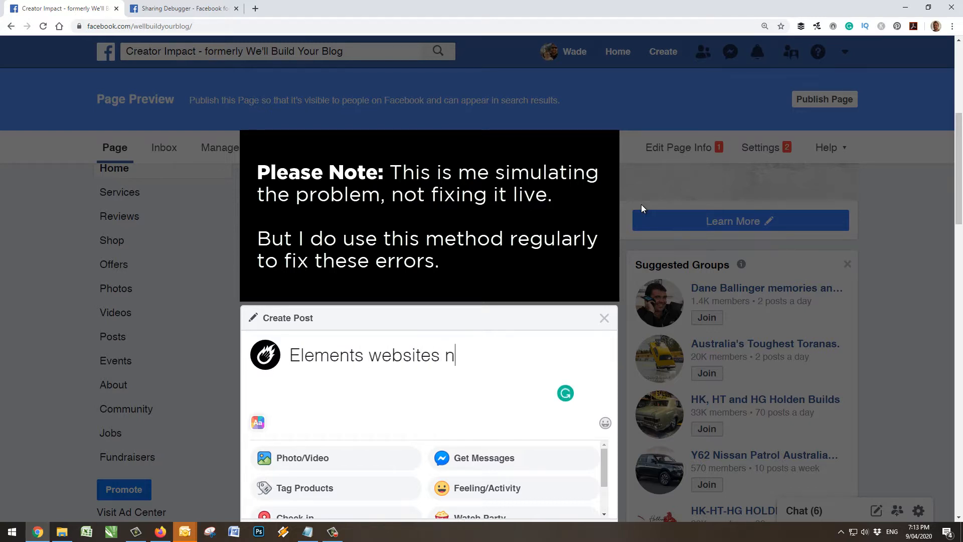
pyautogui.write('eed to succeed')
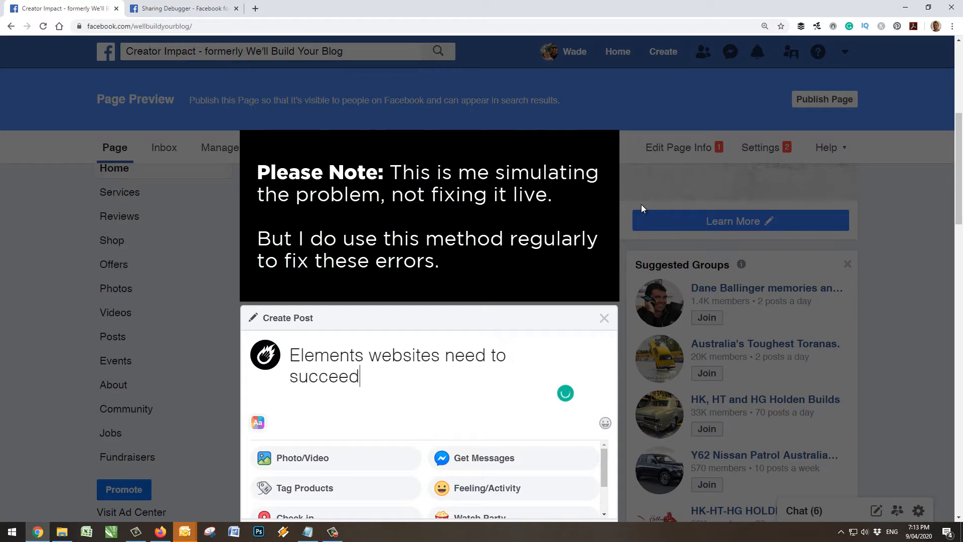
pyautogui.write('!')
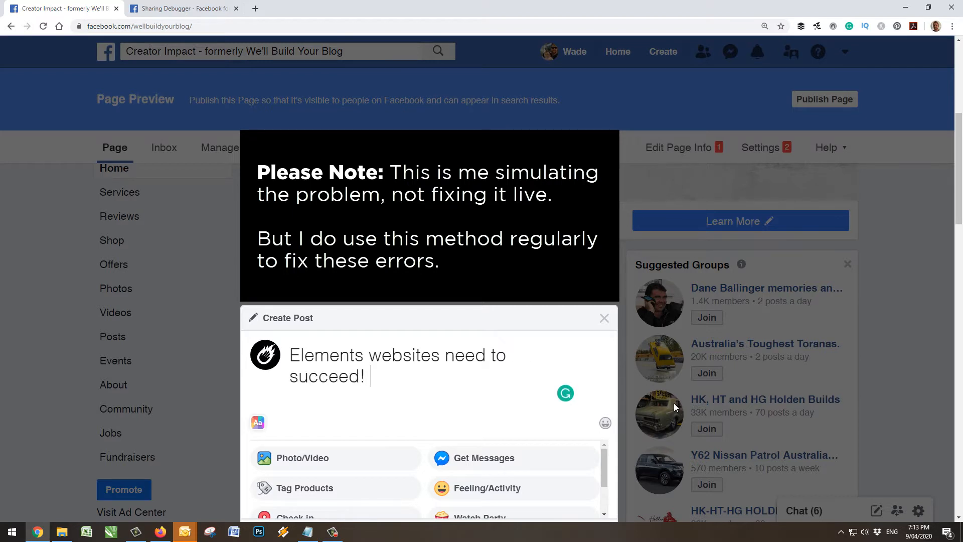
pyautogui.moveTo(403, 381)
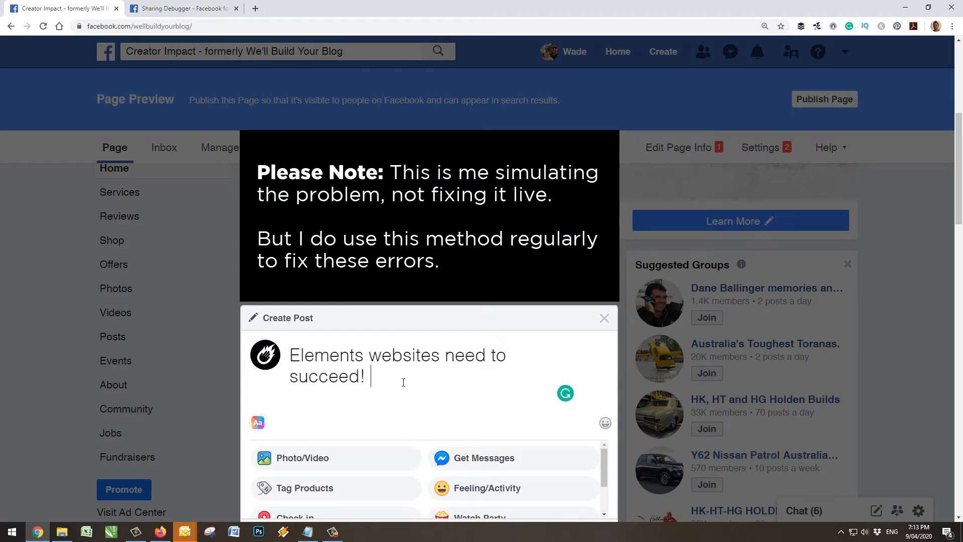
pyautogui.write('http://www.webdesignmaryborough.com.au/2017/09/28/elements-every-maryborough-fraser-coast-website-needs-to-succeed/')
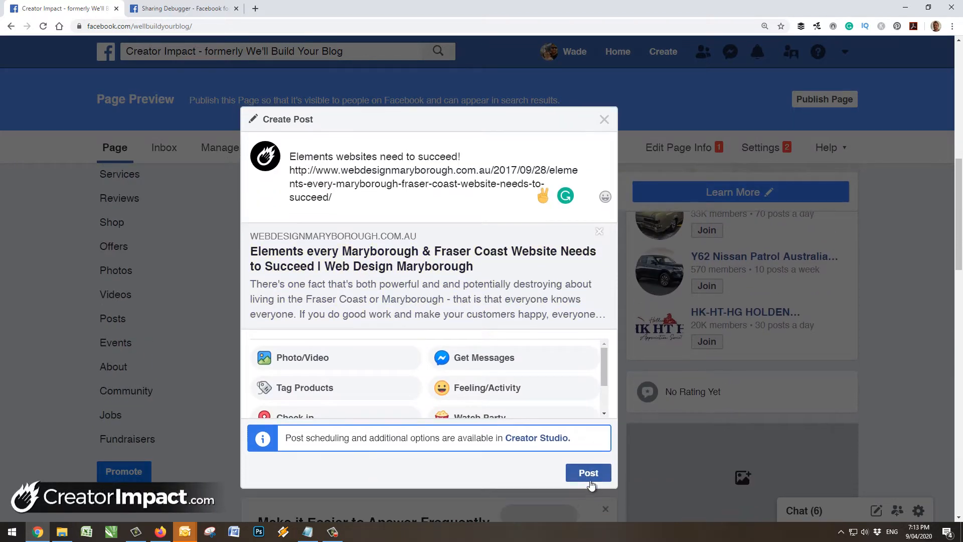
# Publish the drafted post and view it in the page feed with its article link preview
pyautogui.click(588, 473)
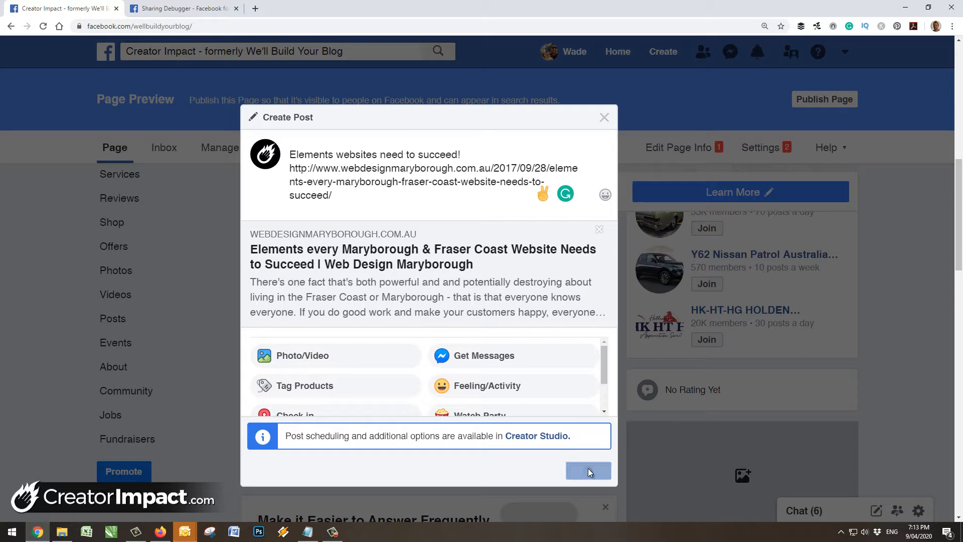
pyautogui.click(588, 470)
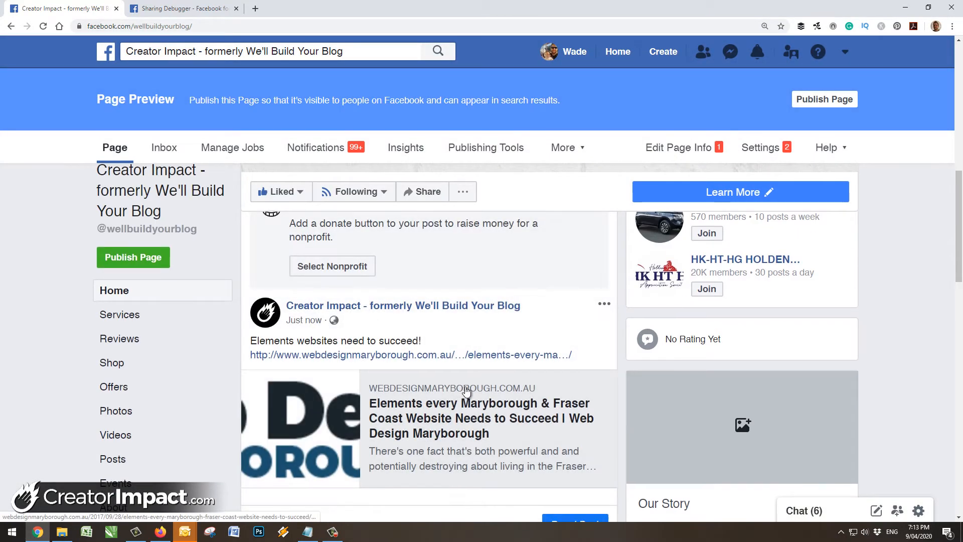
pyautogui.scroll(-3)
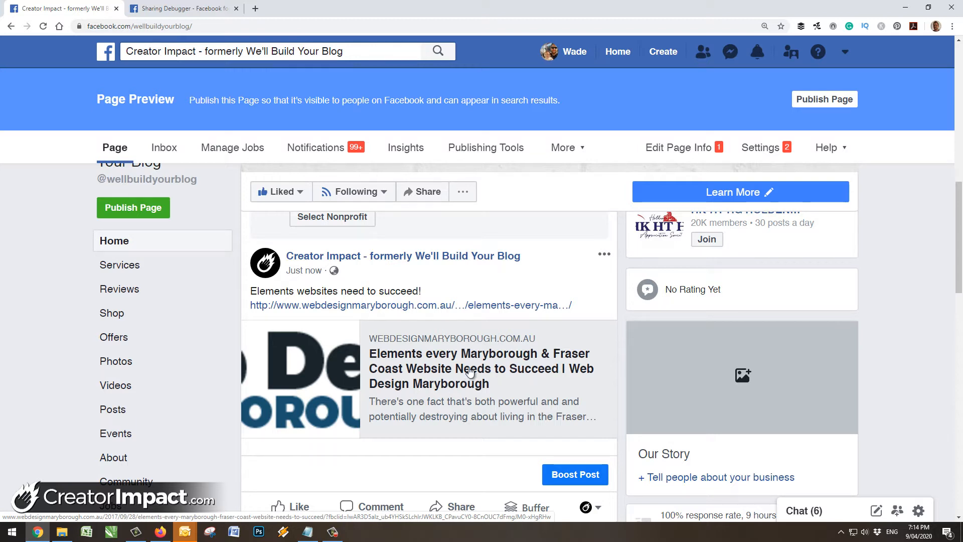
pyautogui.moveTo(375, 358)
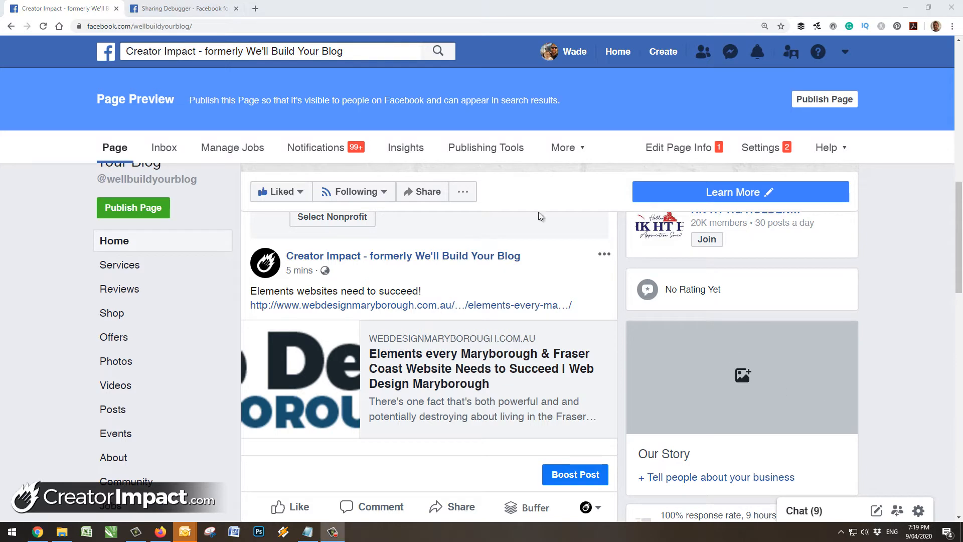
# Enter the webdesignmaryborough.com.au Elements article URL into the Sharing Debugger input field
pyautogui.click(191, 9)
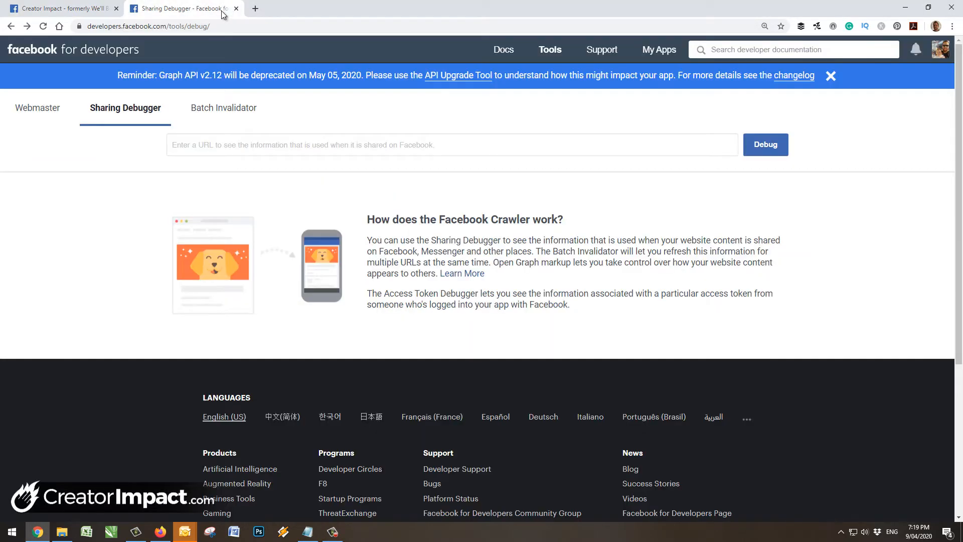
pyautogui.moveTo(135, 102)
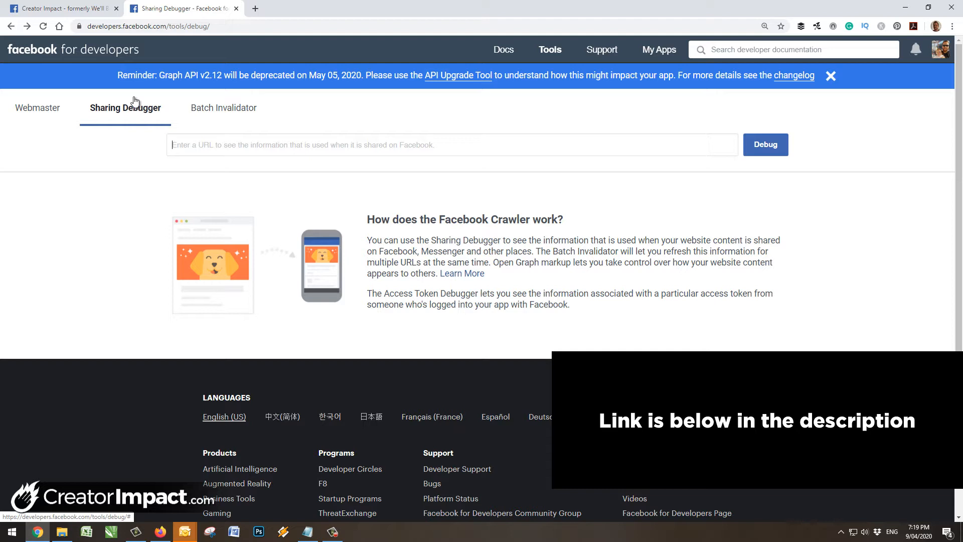
pyautogui.click(765, 144)
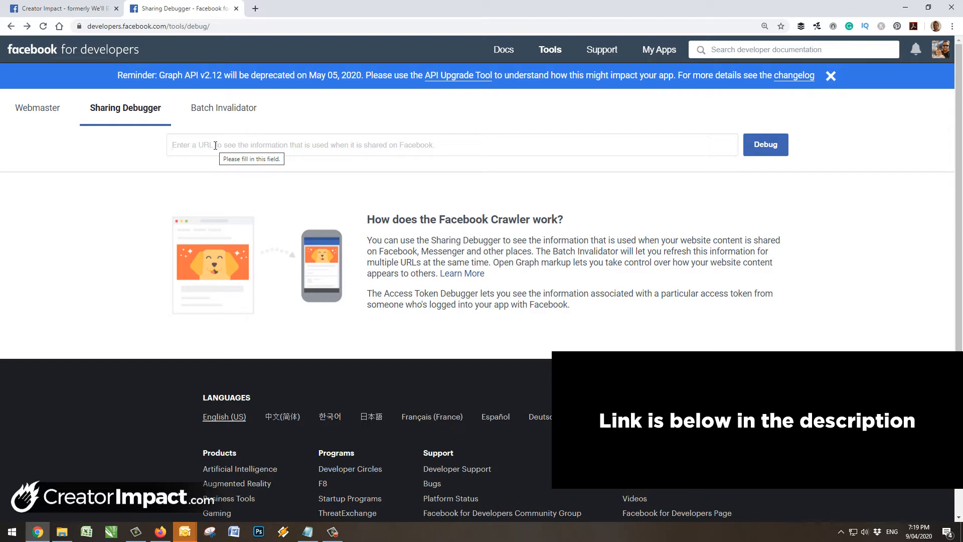
pyautogui.write('https://webdesignmaryborough.com.au/2017/09/28/elements-every-maryborough-fraser-coast-website-needs-to-succeed/')
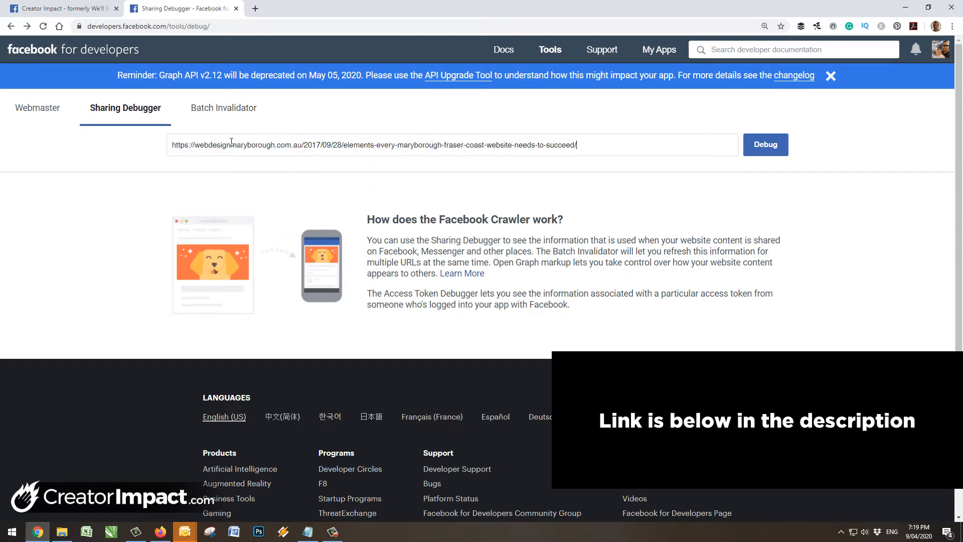
pyautogui.click(766, 144)
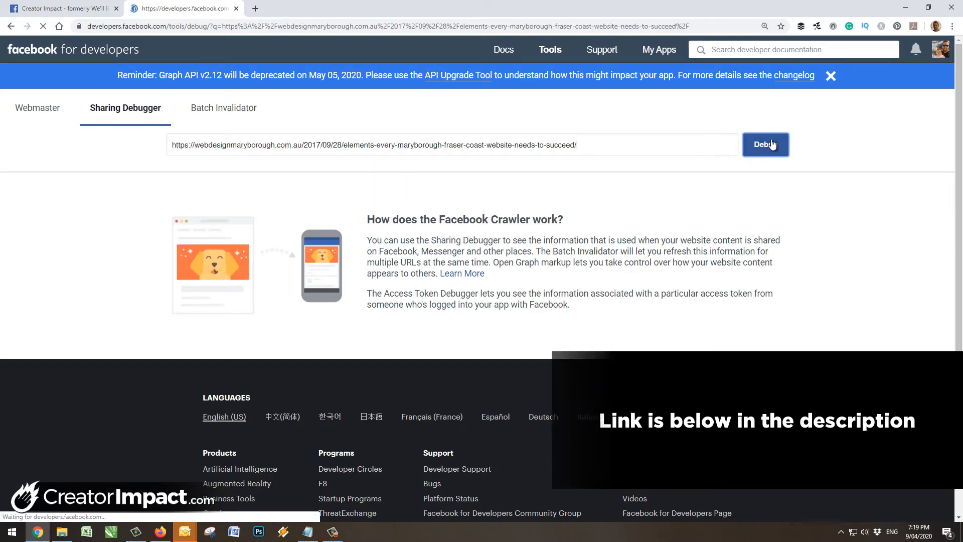
pyautogui.click(766, 144)
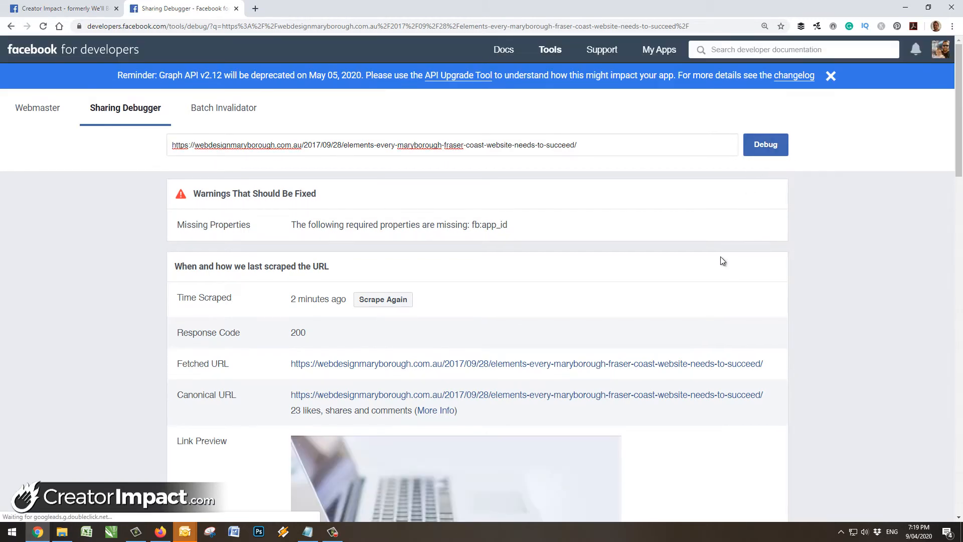
pyautogui.scroll(-3)
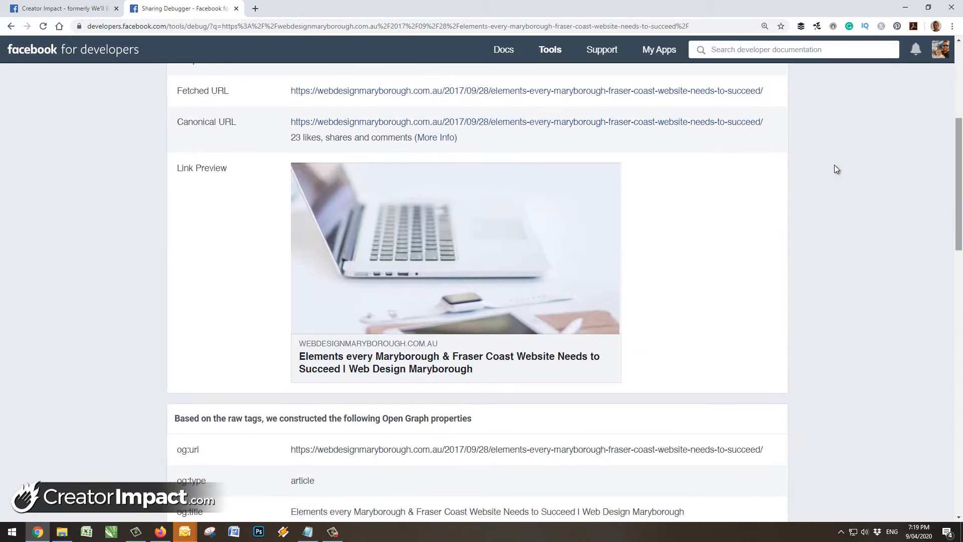
pyautogui.scroll(-3)
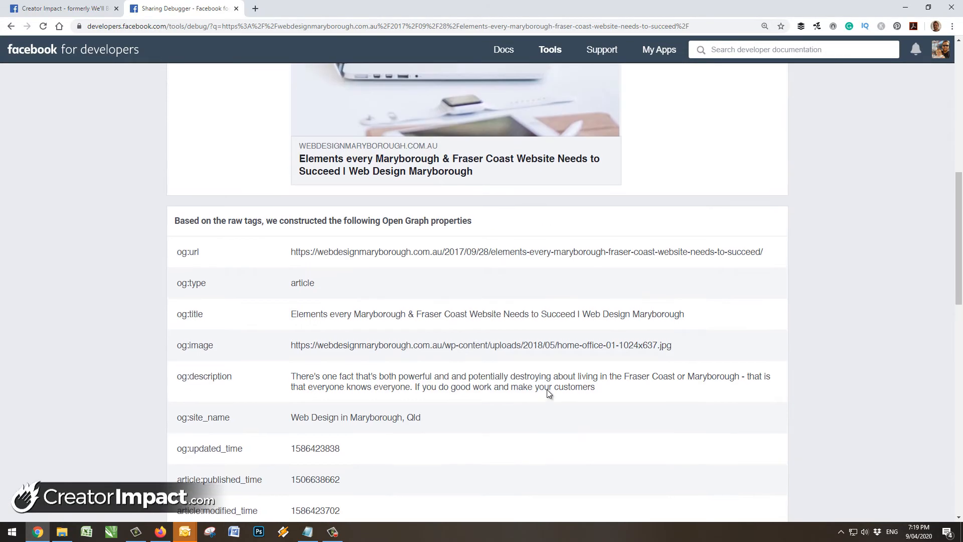
pyautogui.scroll(3)
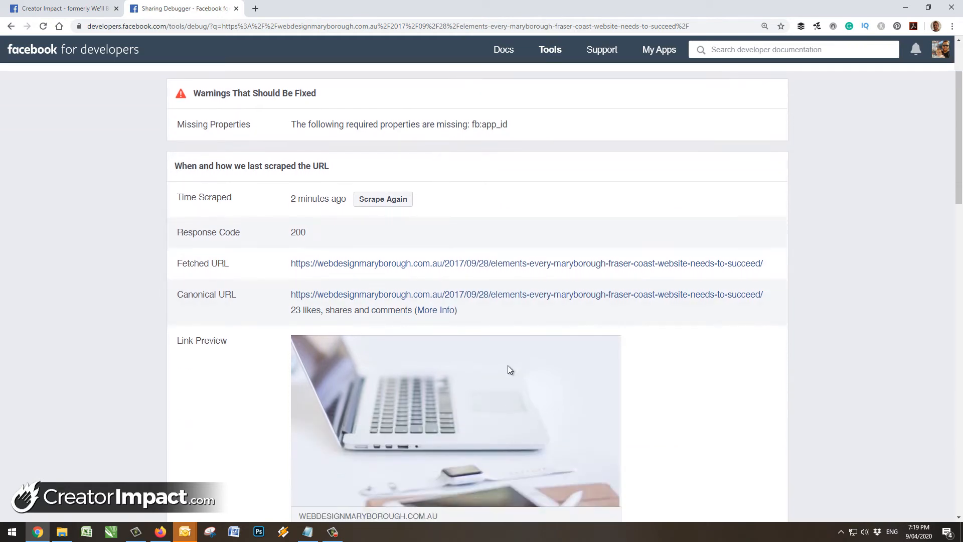
pyautogui.scroll(-3)
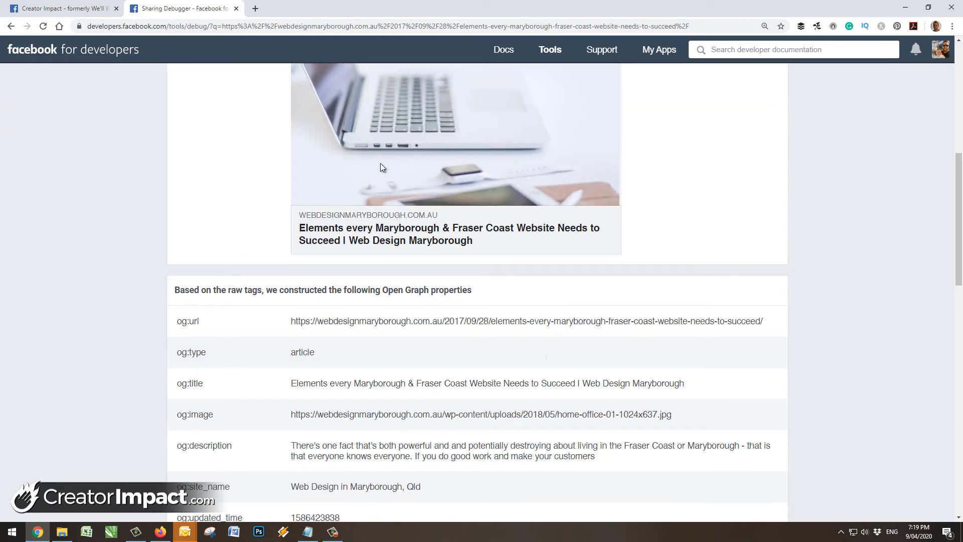
# Delete the shared blog post from the Facebook page via its options menu and confirm
pyautogui.click(60, 8)
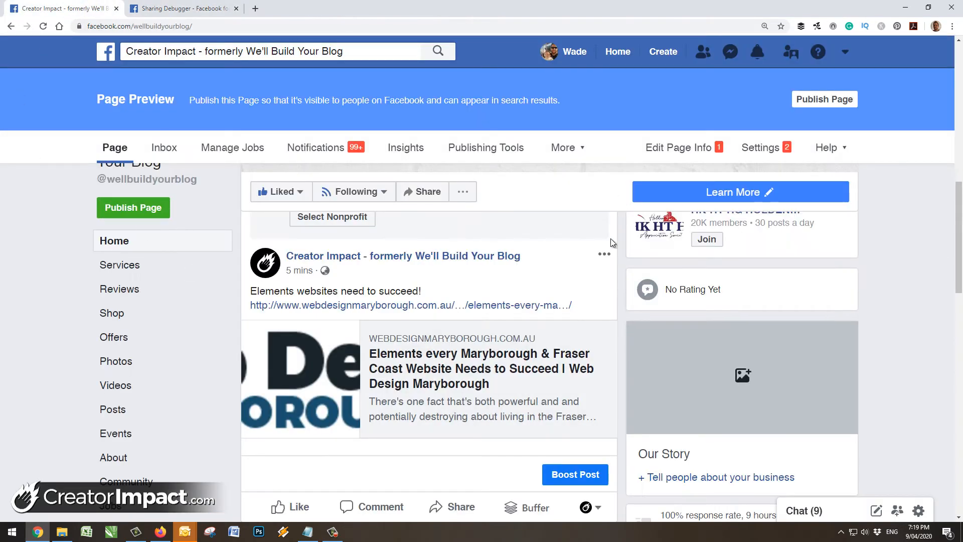
pyautogui.moveTo(548, 327)
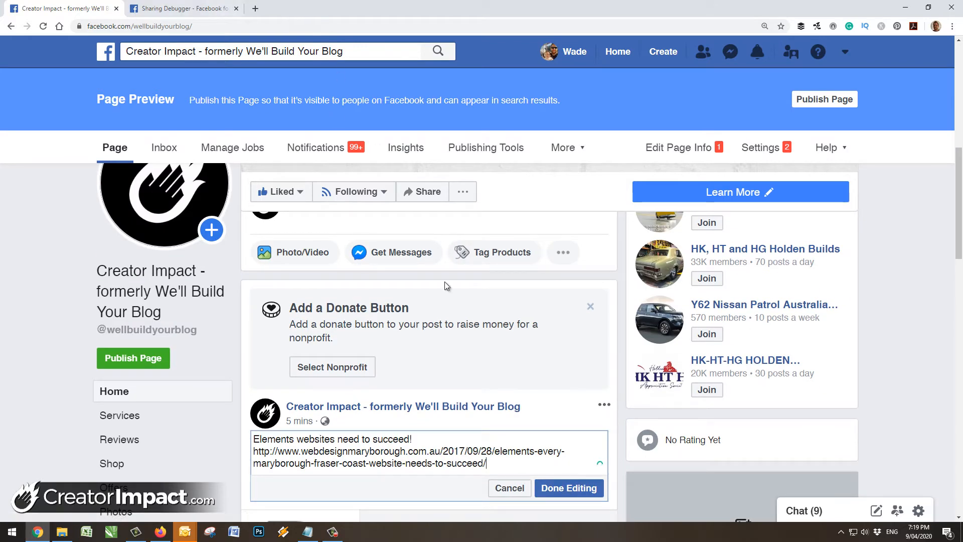
pyautogui.click(603, 404)
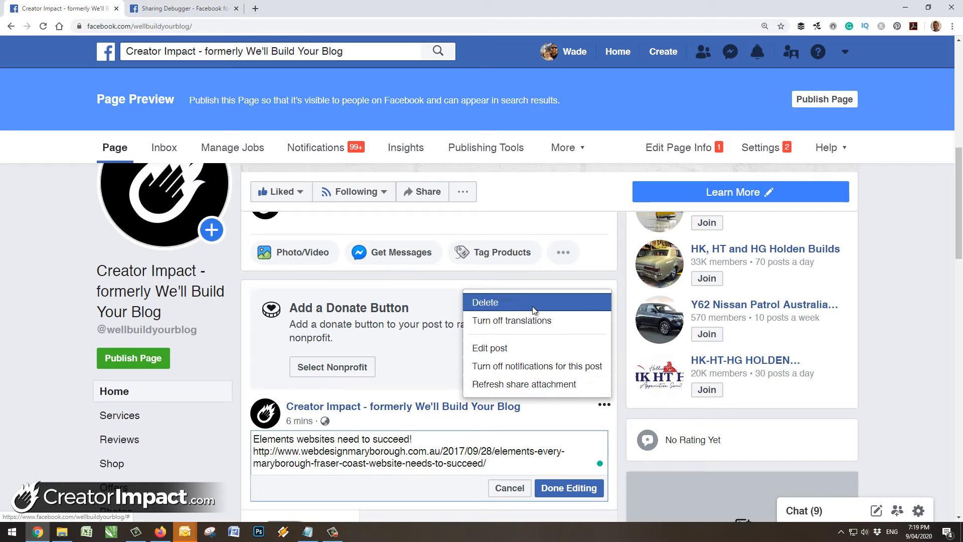
pyautogui.click(485, 302)
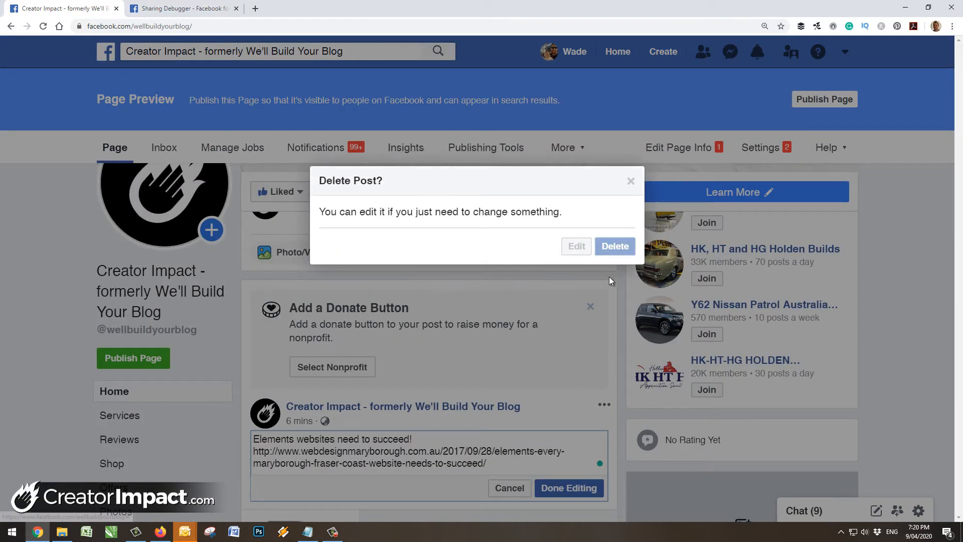
pyautogui.click(615, 246)
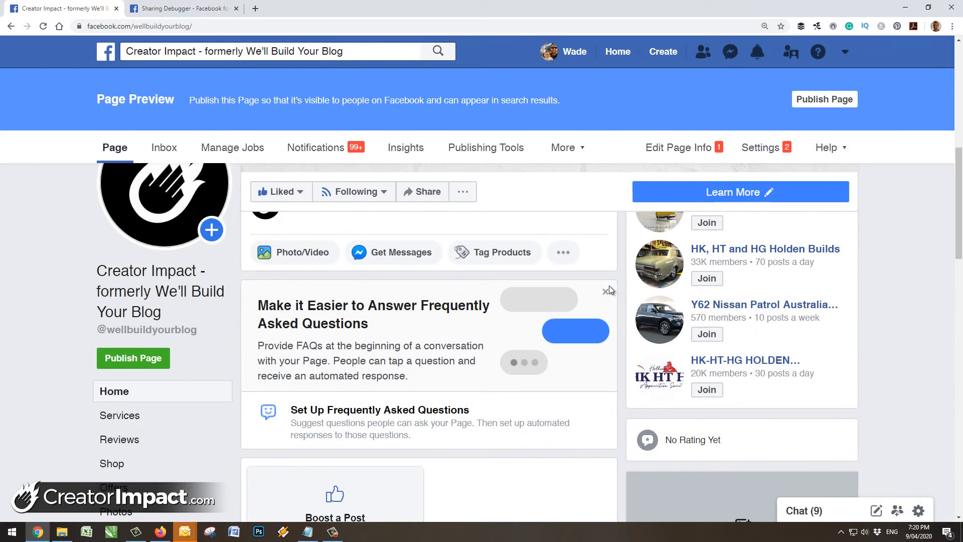
pyautogui.scroll(3)
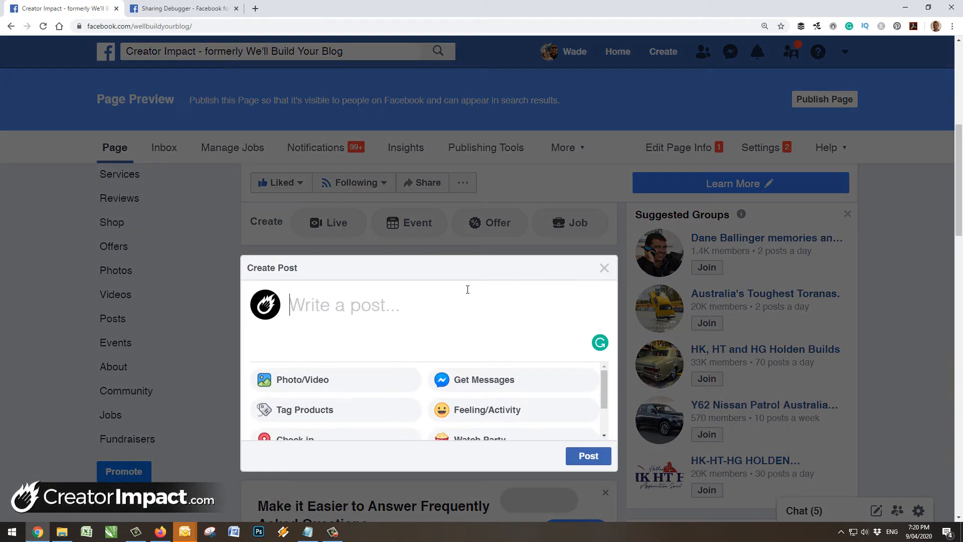
# Write 'Elements websites need to succeed!' in a new post and check the refreshed laptop-image link preview
pyautogui.write('Elemet')
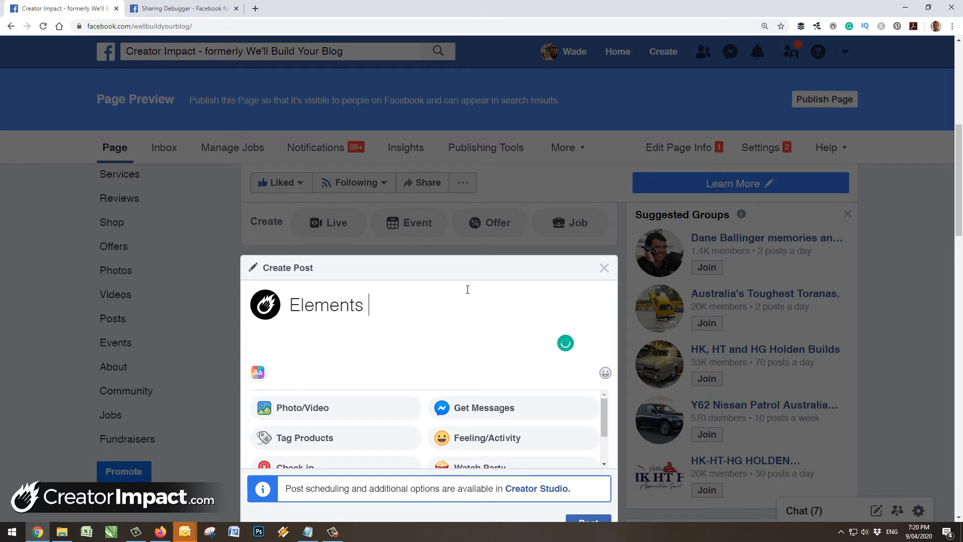
pyautogui.write('websites need to s')
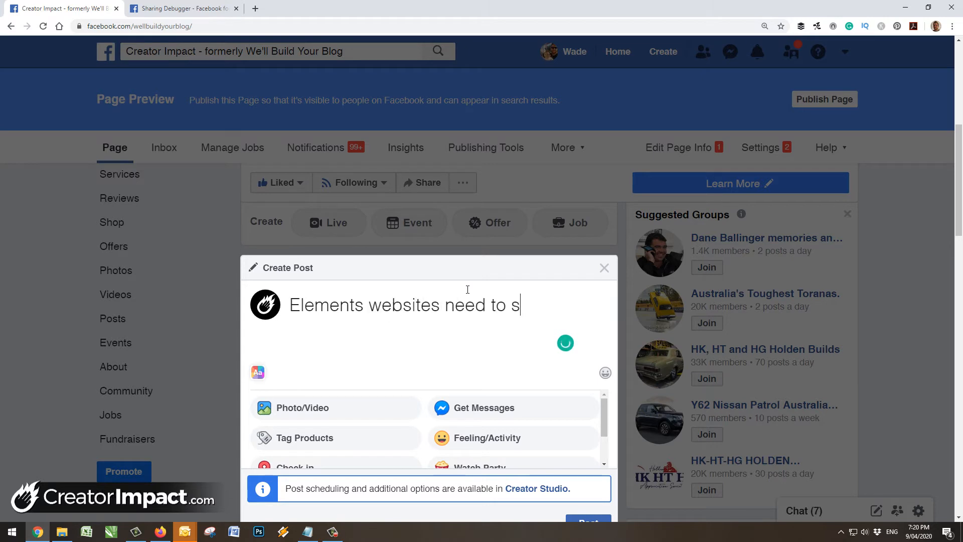
pyautogui.write('ucceed!')
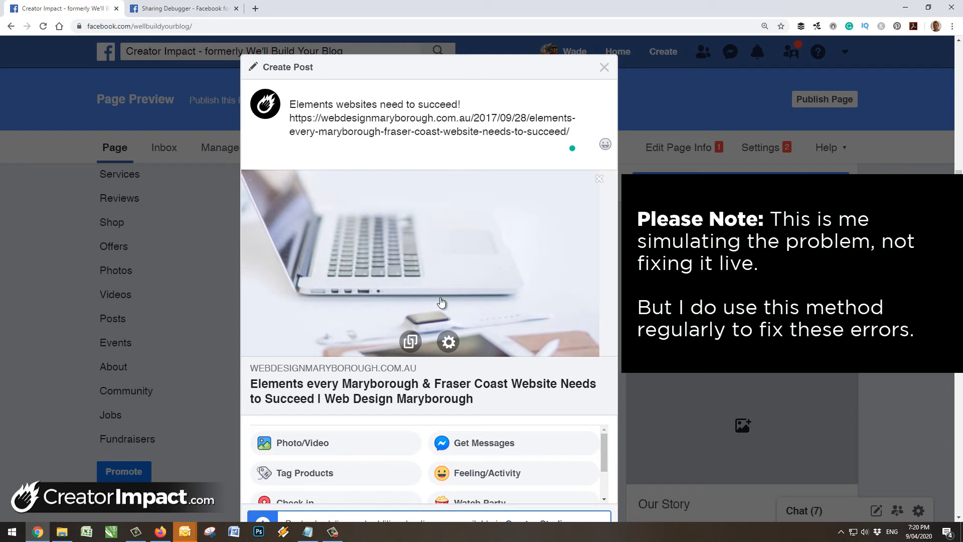
pyautogui.scroll(-3)
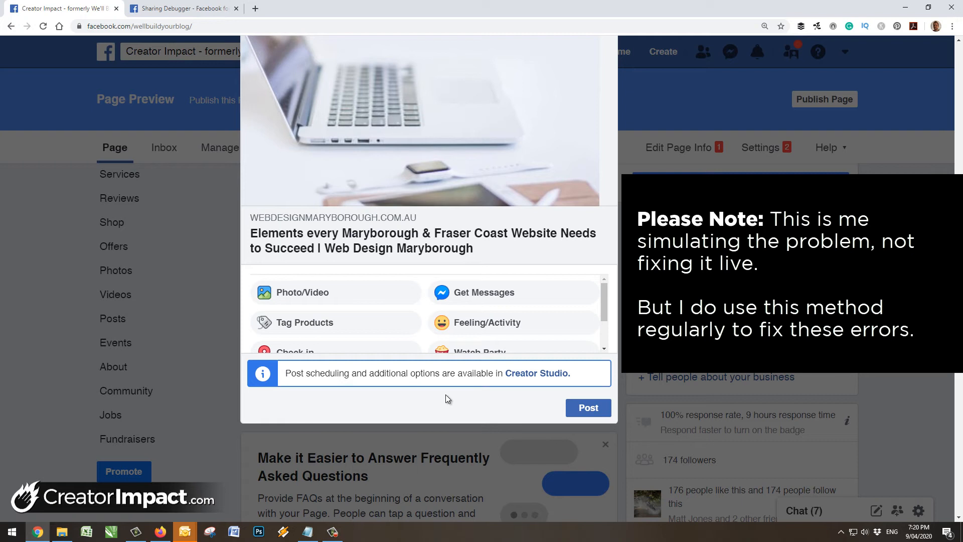
pyautogui.moveTo(414, 296)
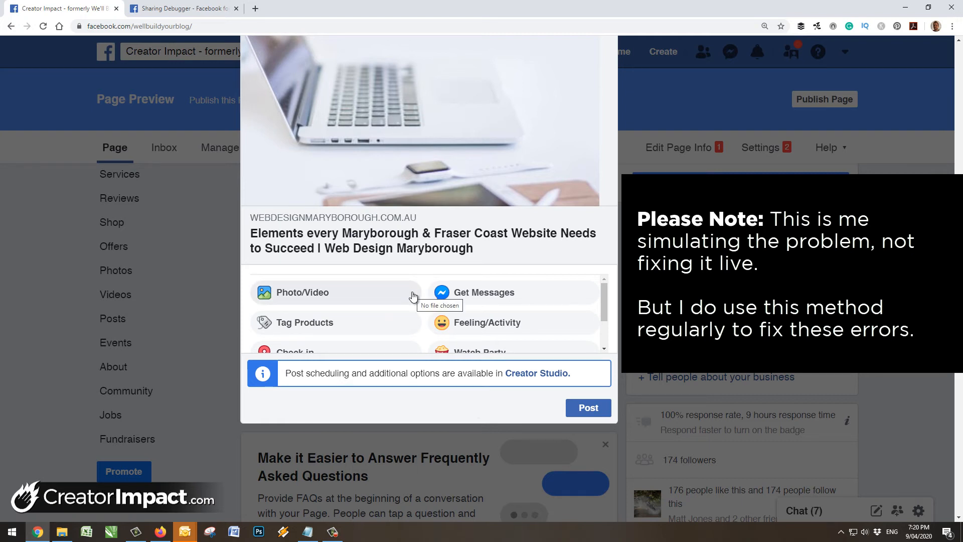